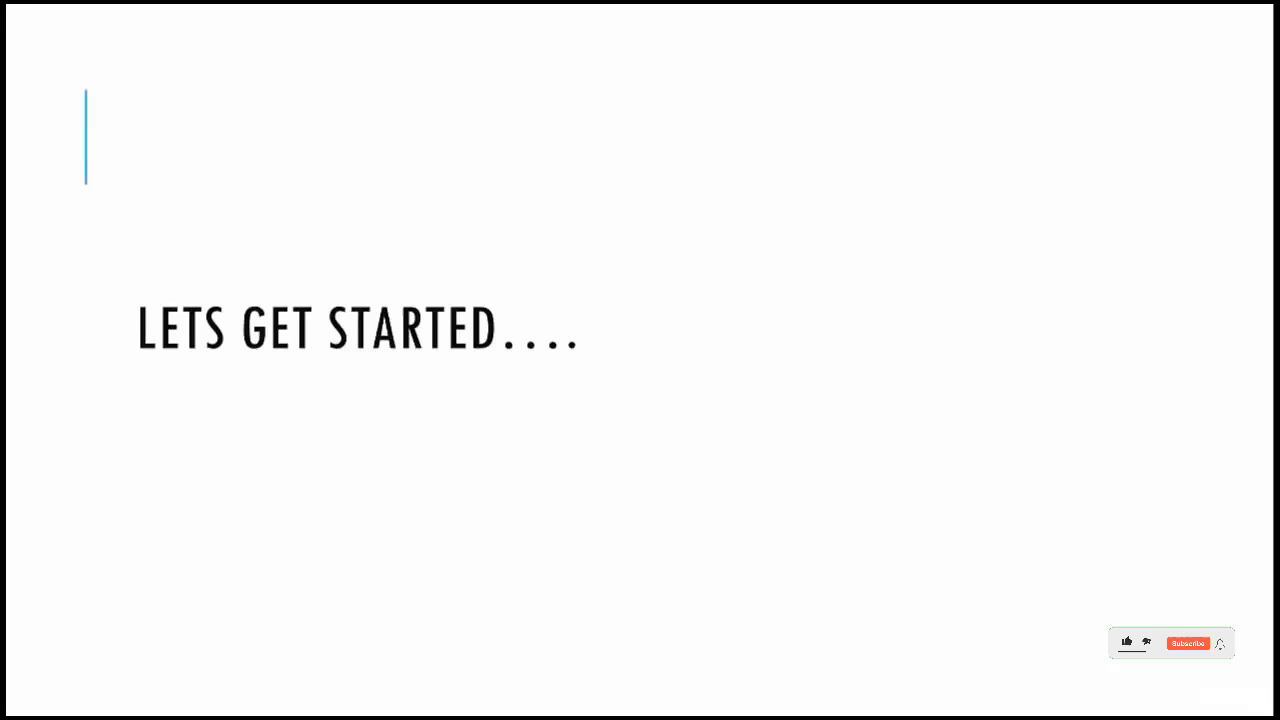
Step: Advance the slideshow to the 'What is a Database?' Wikipedia definition slide
{"action": "key", "text": "Right"}
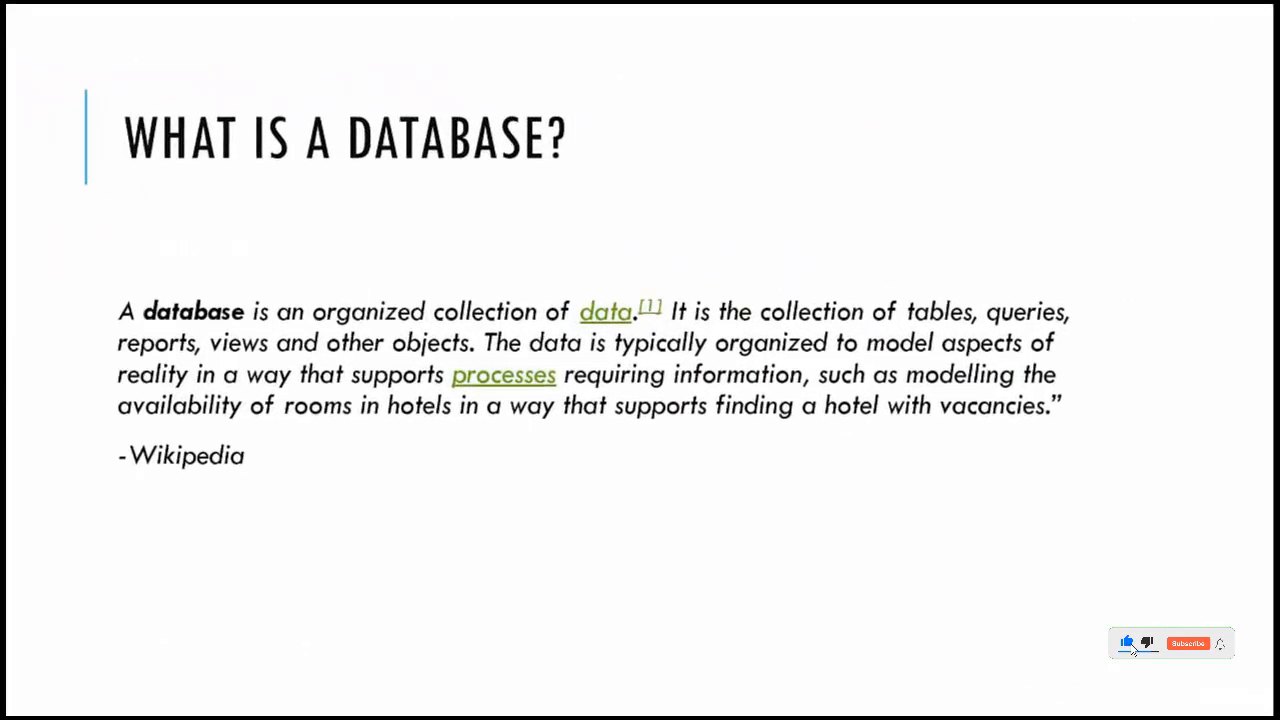
{"action": "left_click", "coordinate": [1187, 643]}
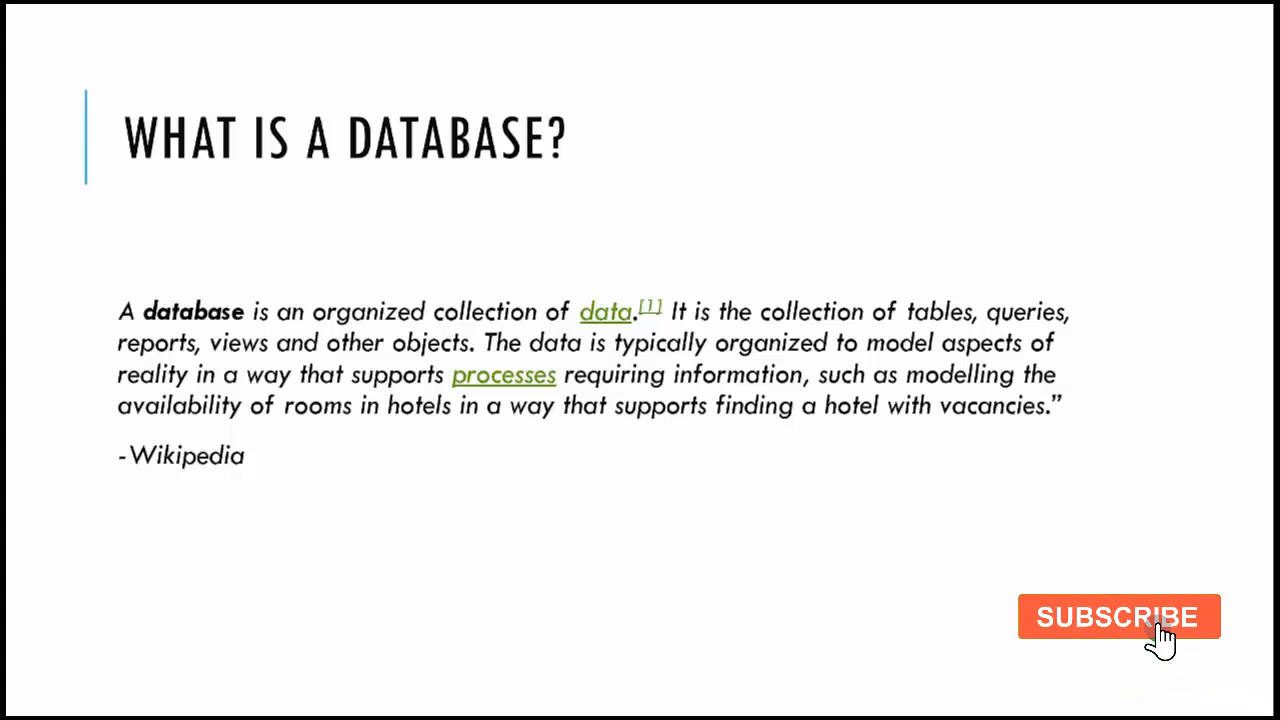
{"action": "left_click", "coordinate": [1118, 617]}
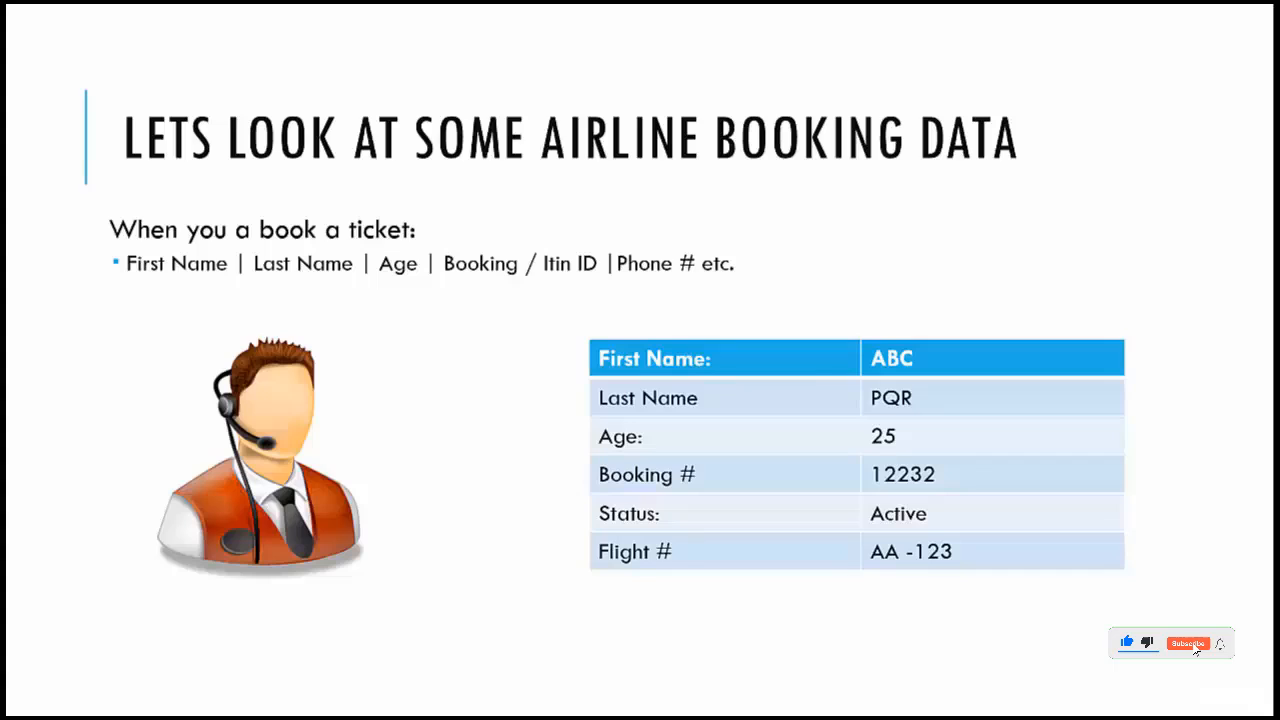
Step: Advance the slideshow to the airline booking slide with the passenger details table
{"action": "left_click", "coordinate": [1188, 643]}
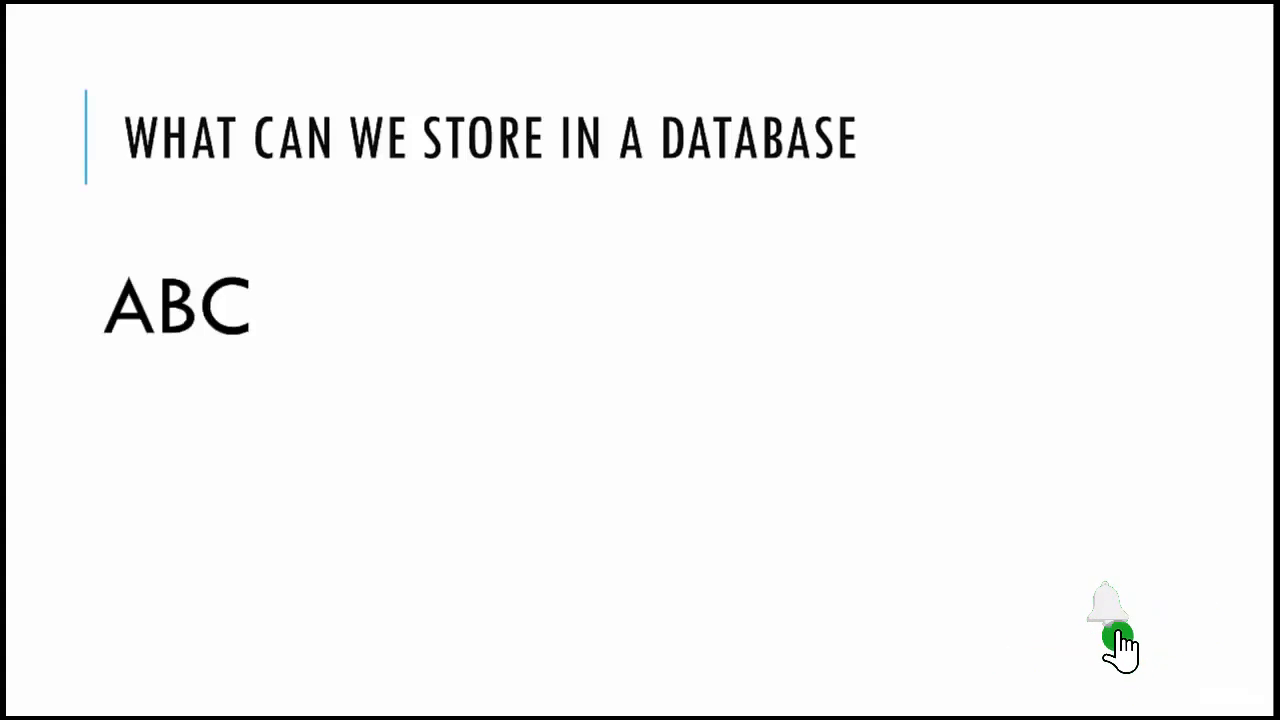
Step: Advance the slideshow to the 'What can we store in a database' slide showing ABC
{"action": "left_click", "coordinate": [1118, 638]}
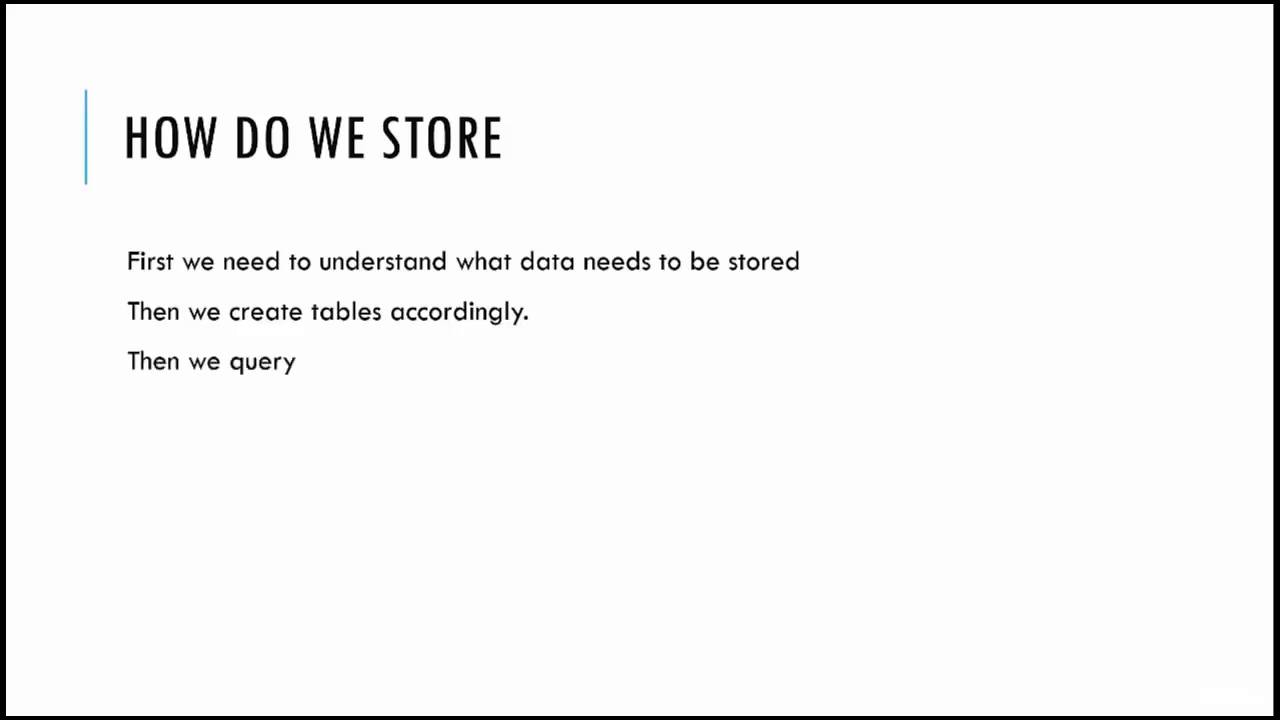
Step: Reveal the final 'That's it!' point on the 'How do we store' slide
{"action": "key", "text": "right"}
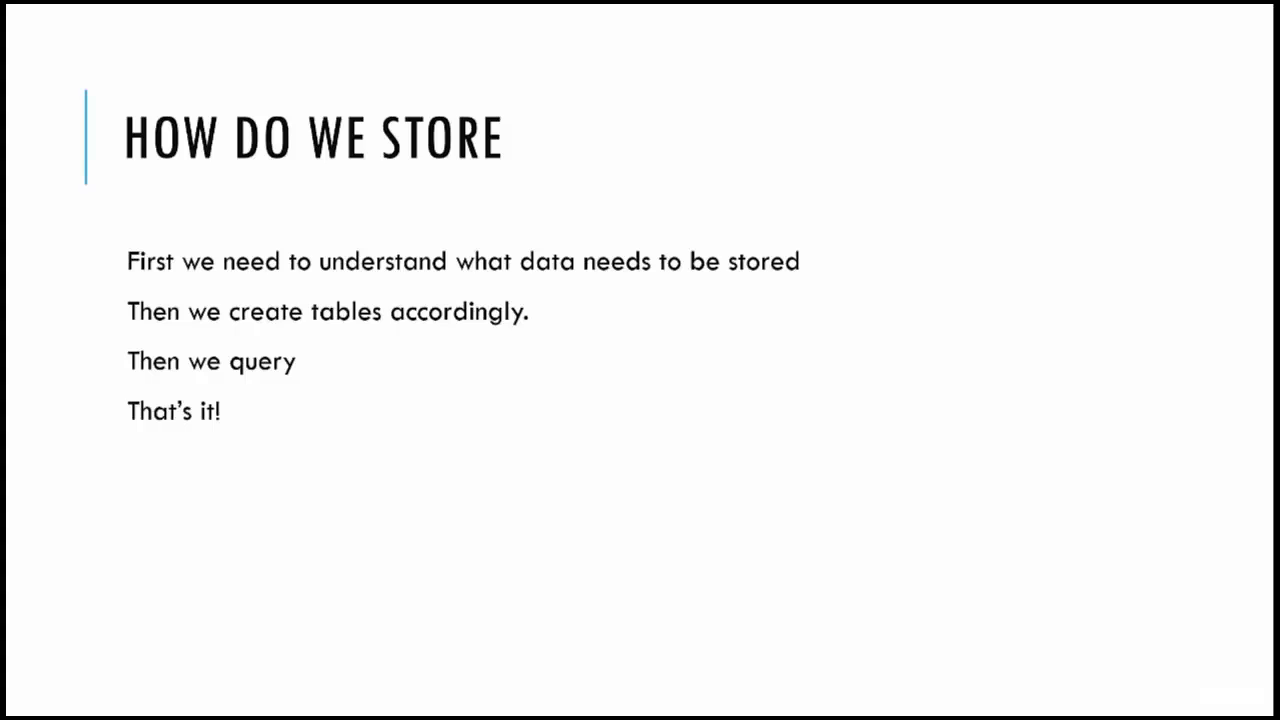